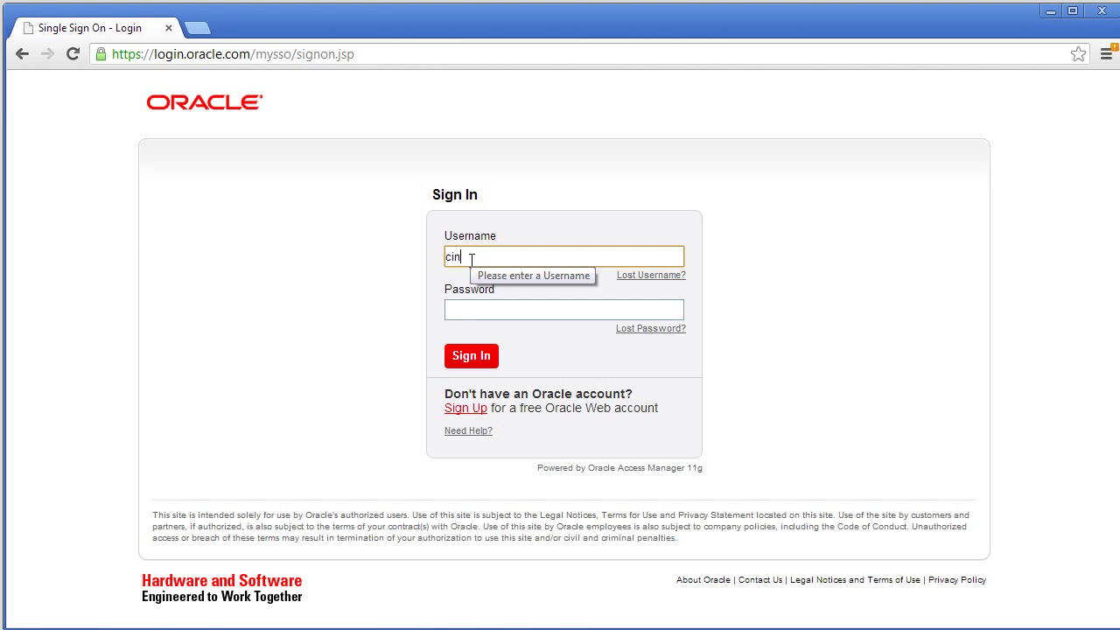
Step: Sign in and review the Java for Beginners collection's details, courses and links from My Library
click(471, 355)
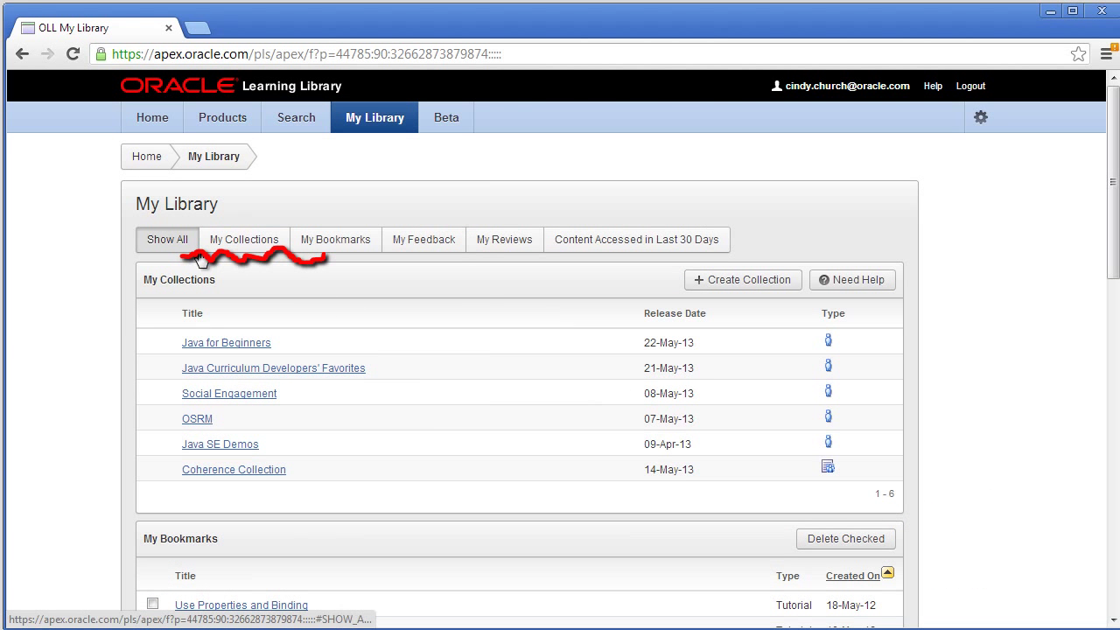
click(226, 342)
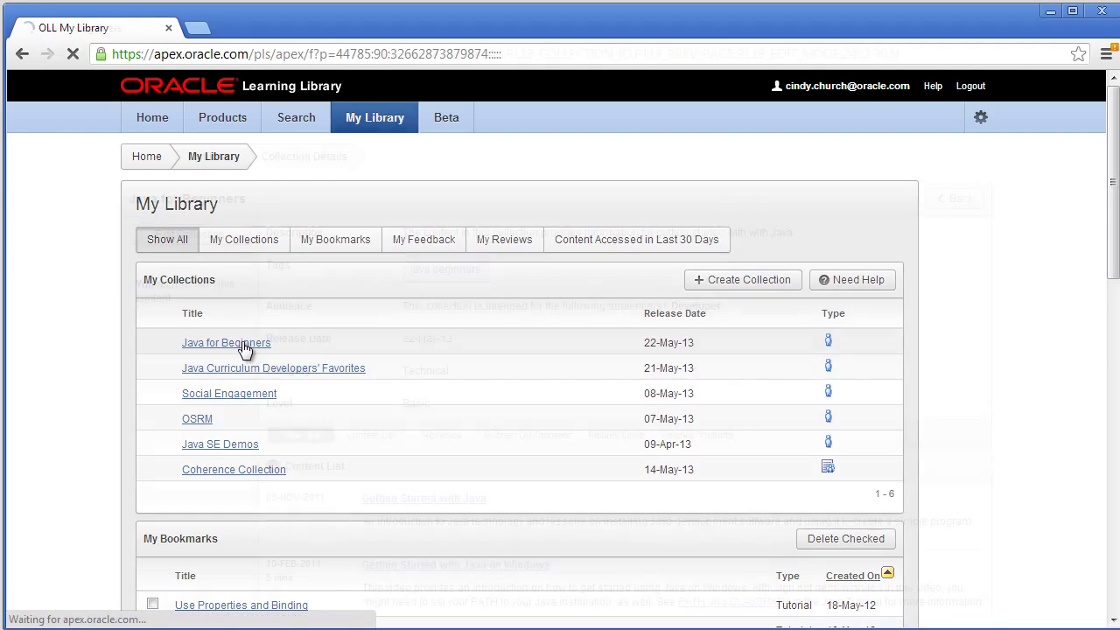
click(225, 341)
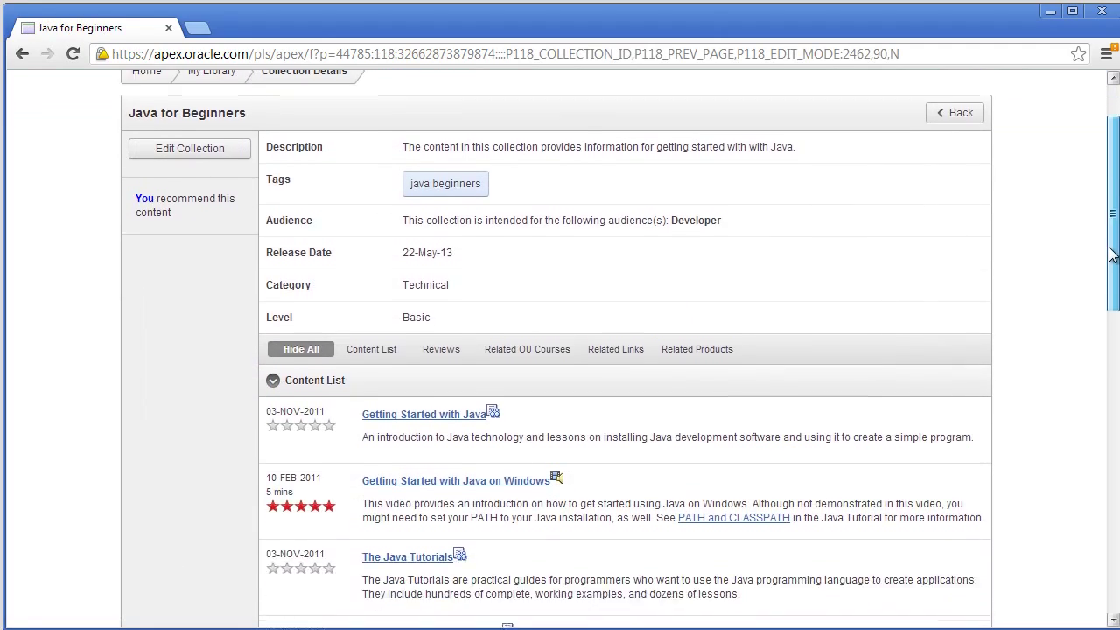
scroll(down, 3)
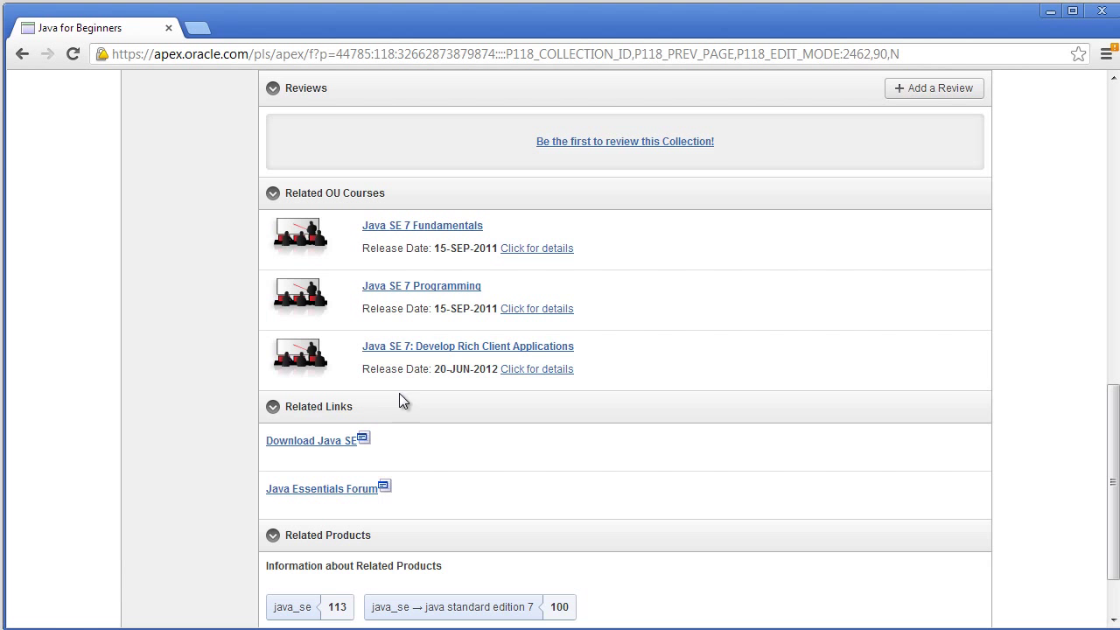
mouse_move(375, 550)
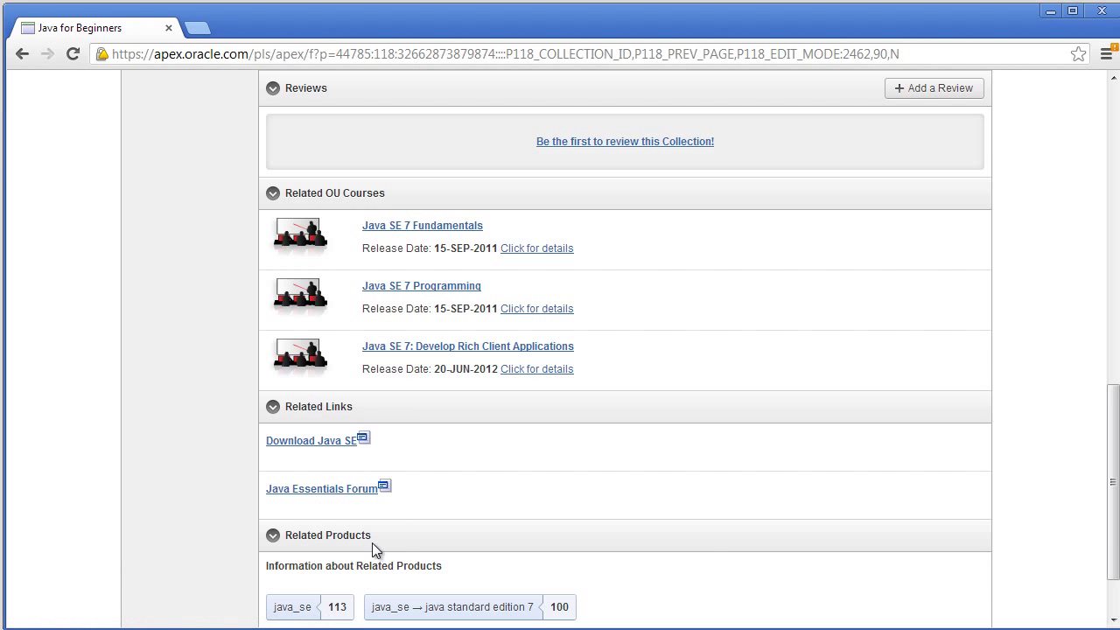
scroll(up, 3)
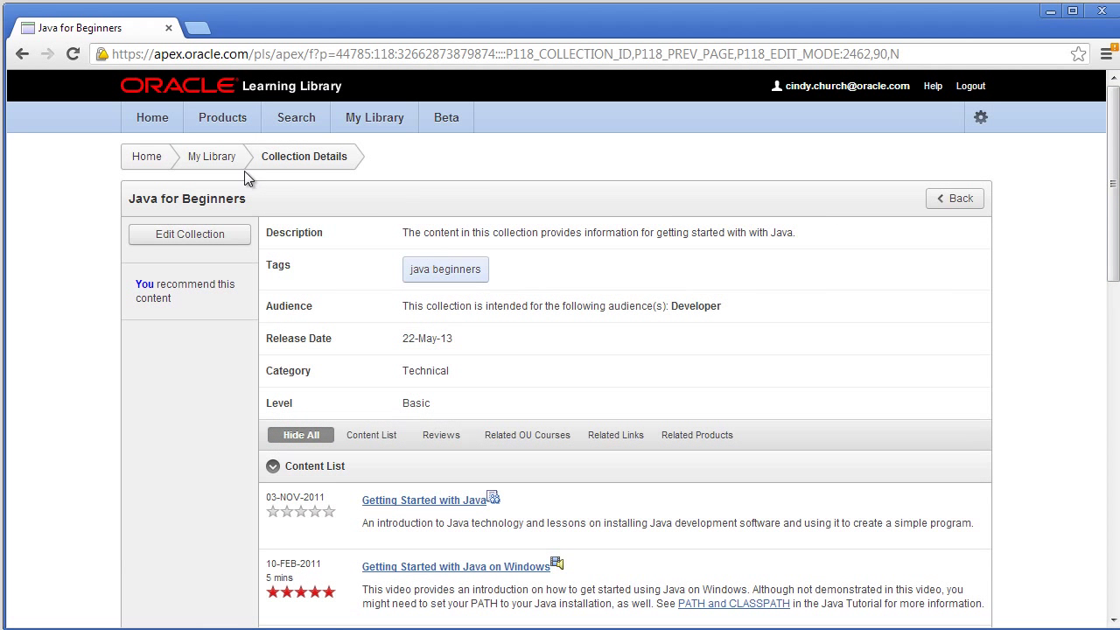
Step: Return to My Library and start a new collection named 'EJB and NetBeans' with description, tags, Technical category and Intermediate level
click(210, 156)
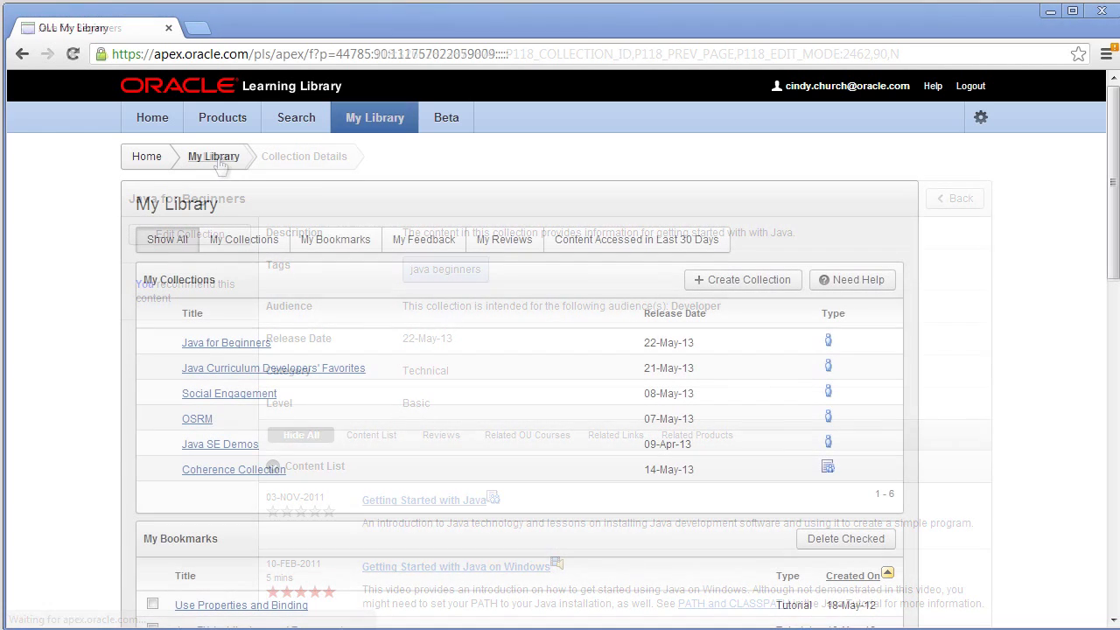
click(214, 155)
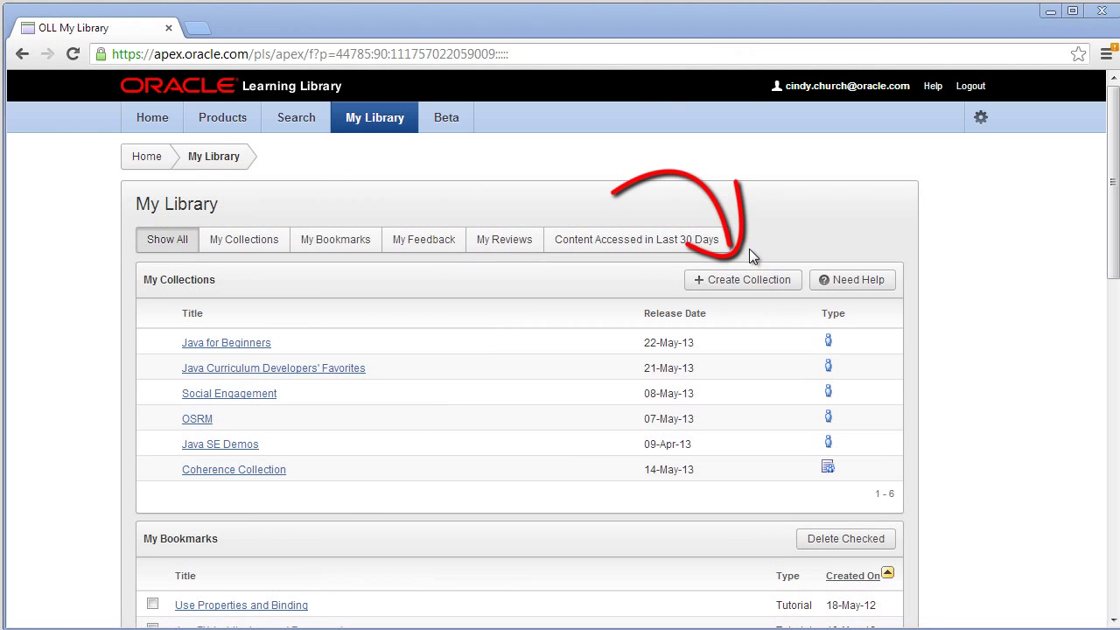
click(741, 280)
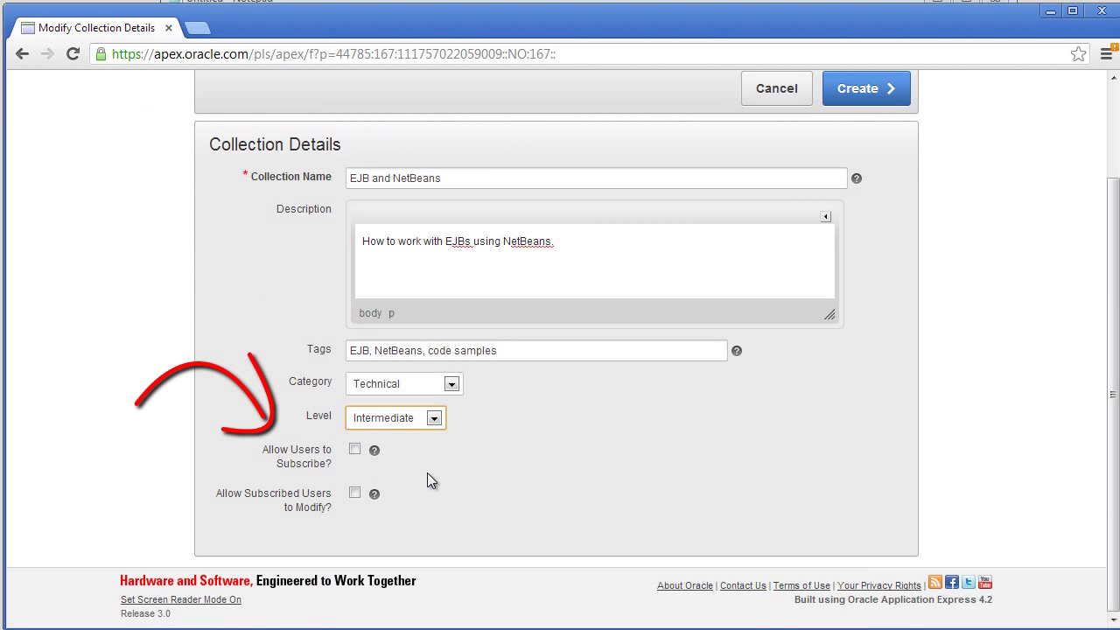
mouse_move(374, 449)
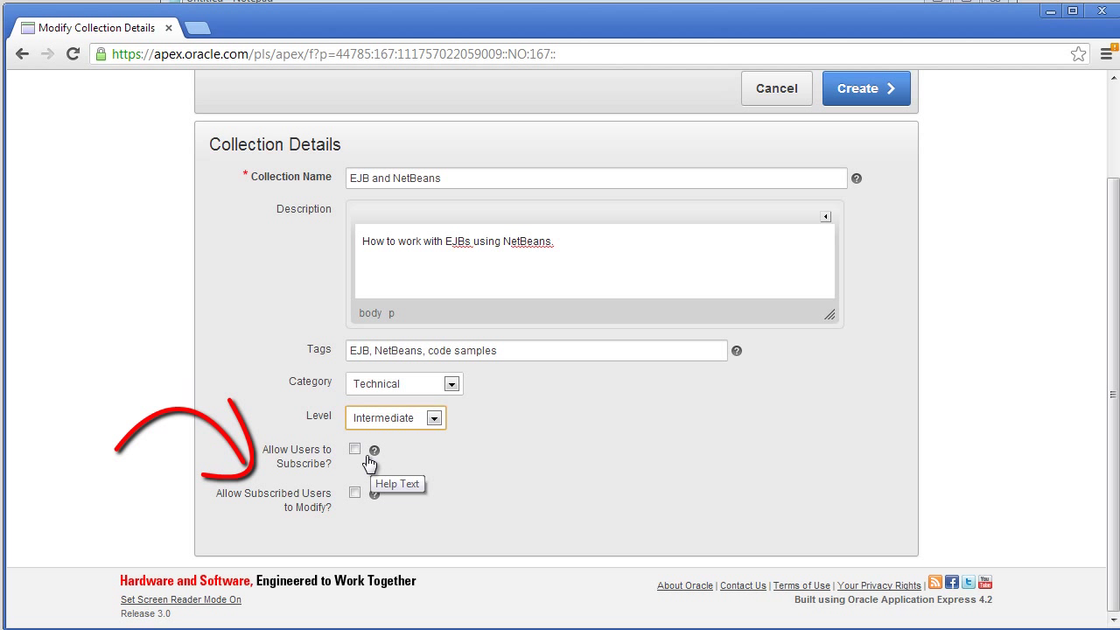
Step: Allow users to subscribe and create the EJB and NetBeans collection
click(353, 448)
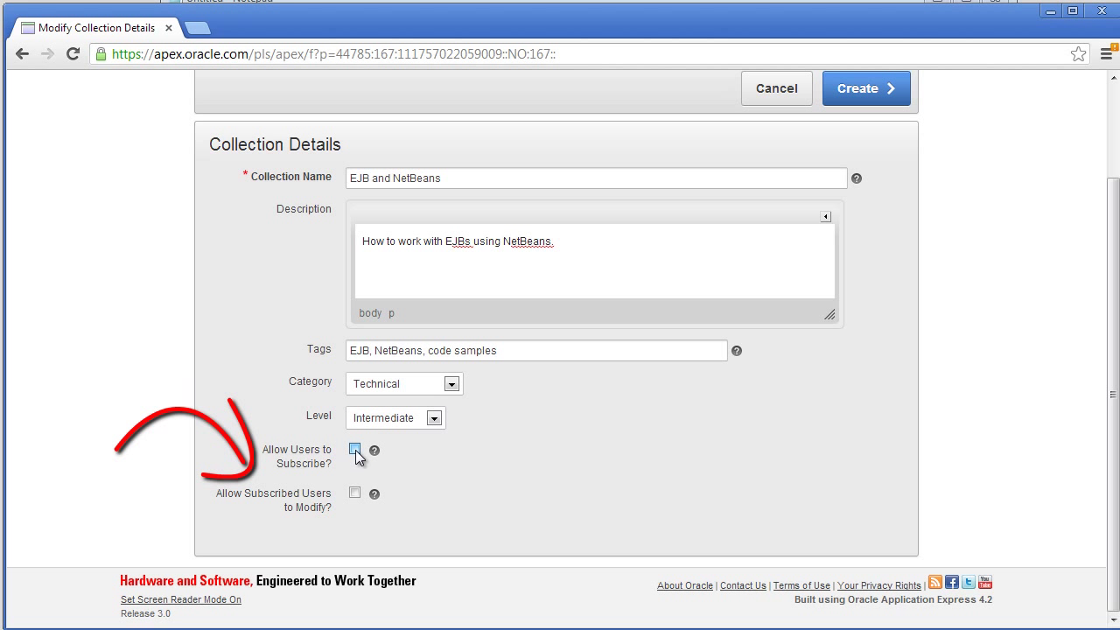
click(865, 87)
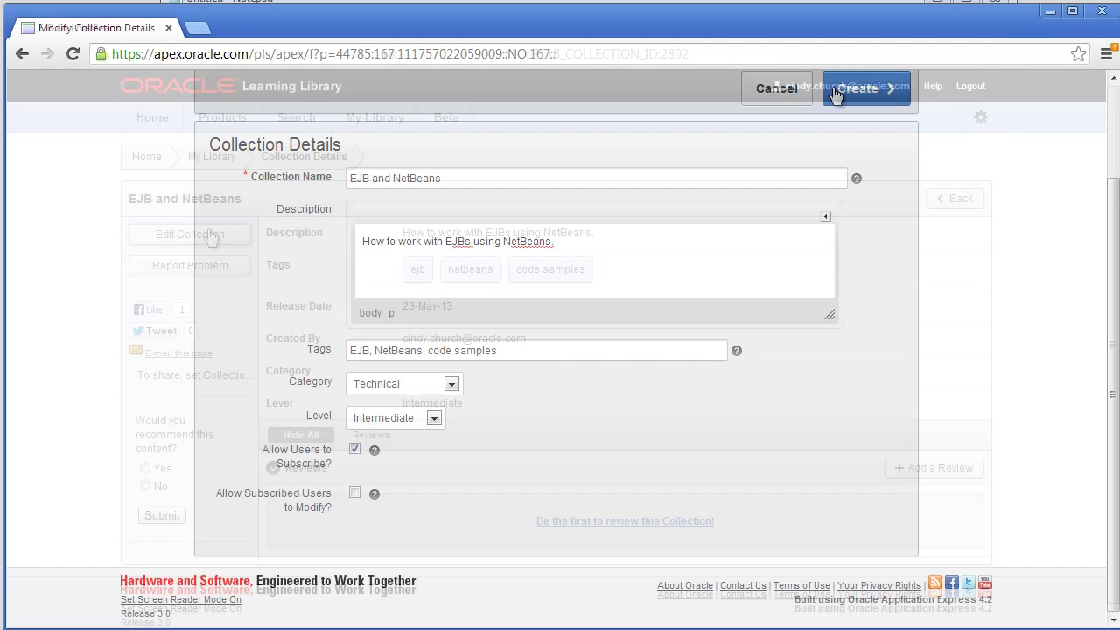
click(864, 88)
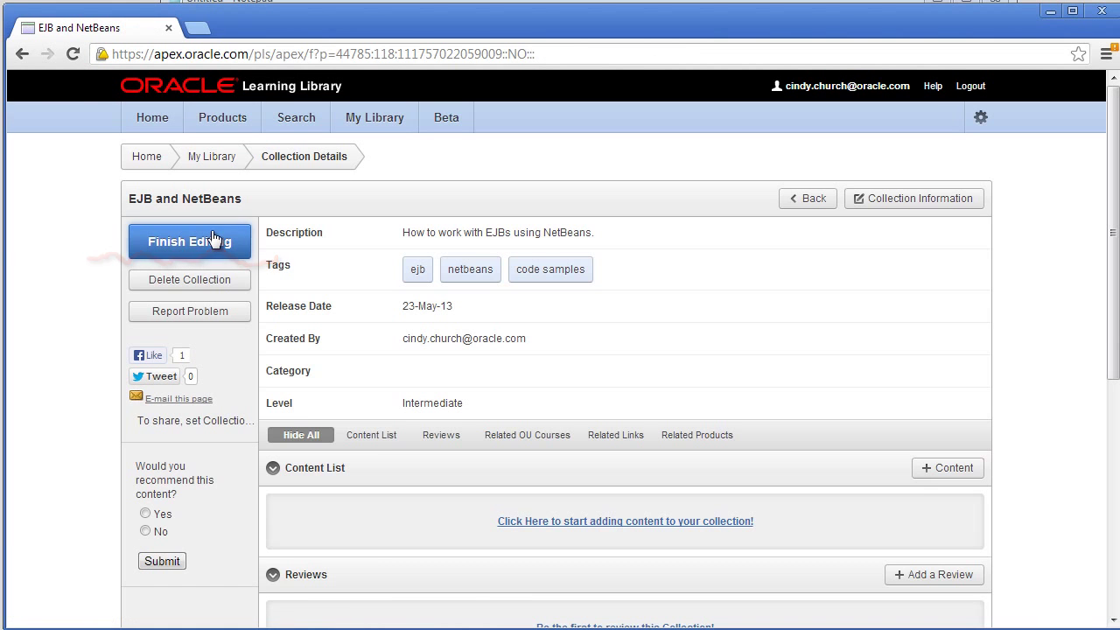
Step: Search the content catalog for EJB and JPA tutorials to add to the collection
click(625, 521)
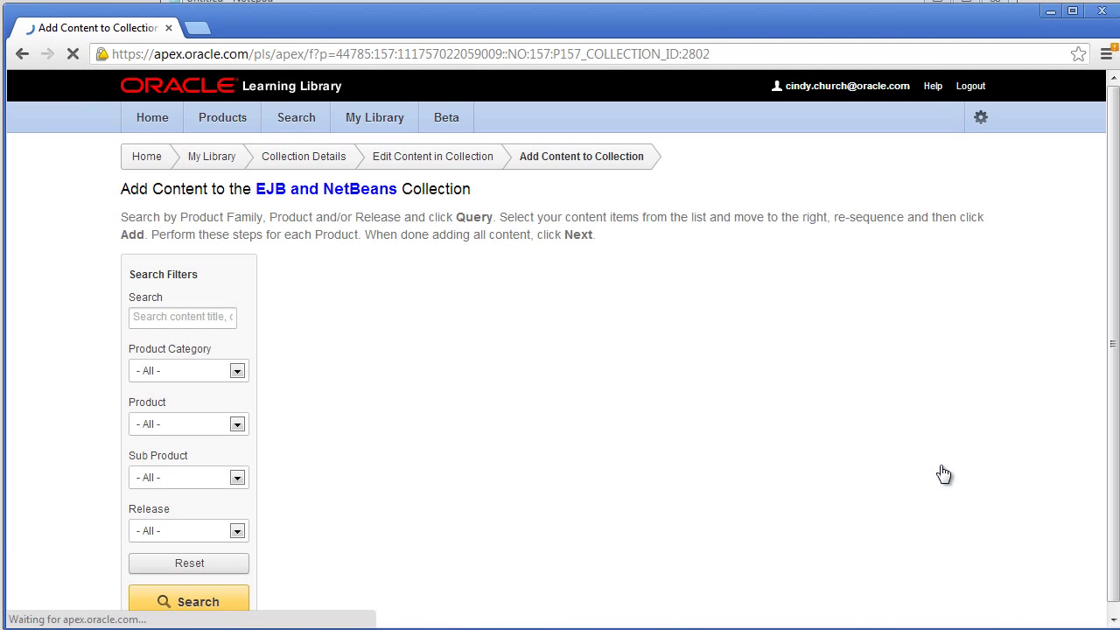
click(182, 316)
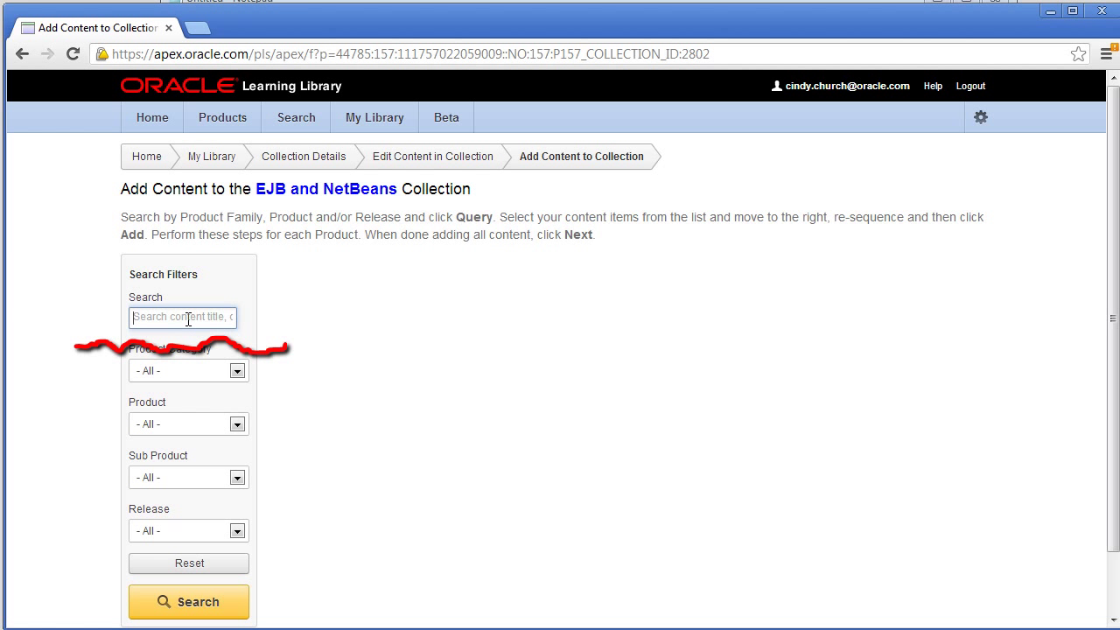
click(189, 602)
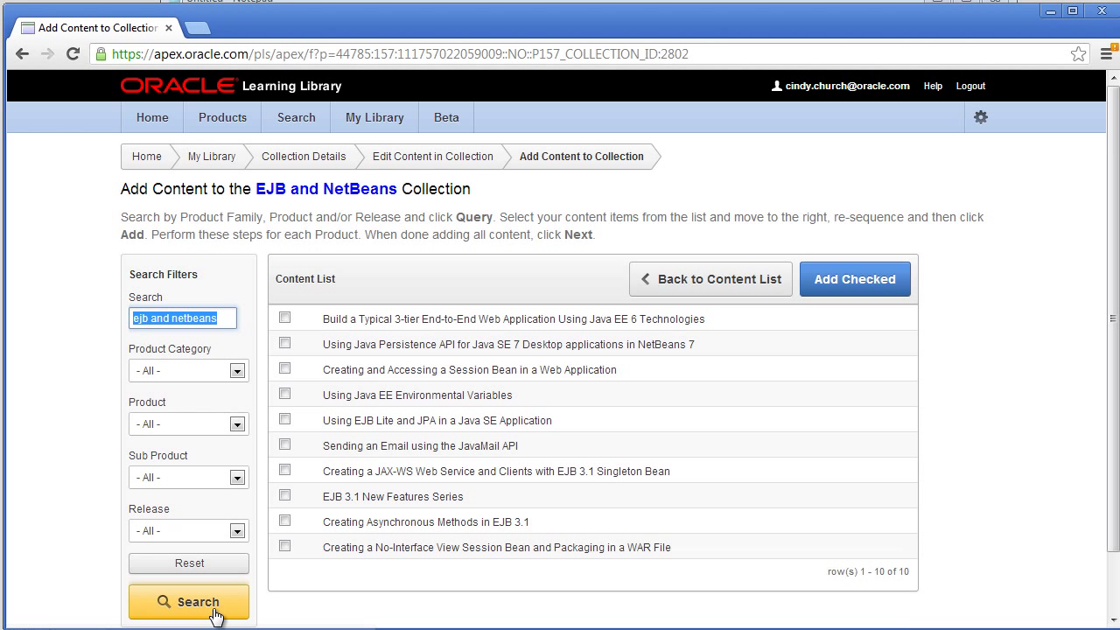
click(284, 343)
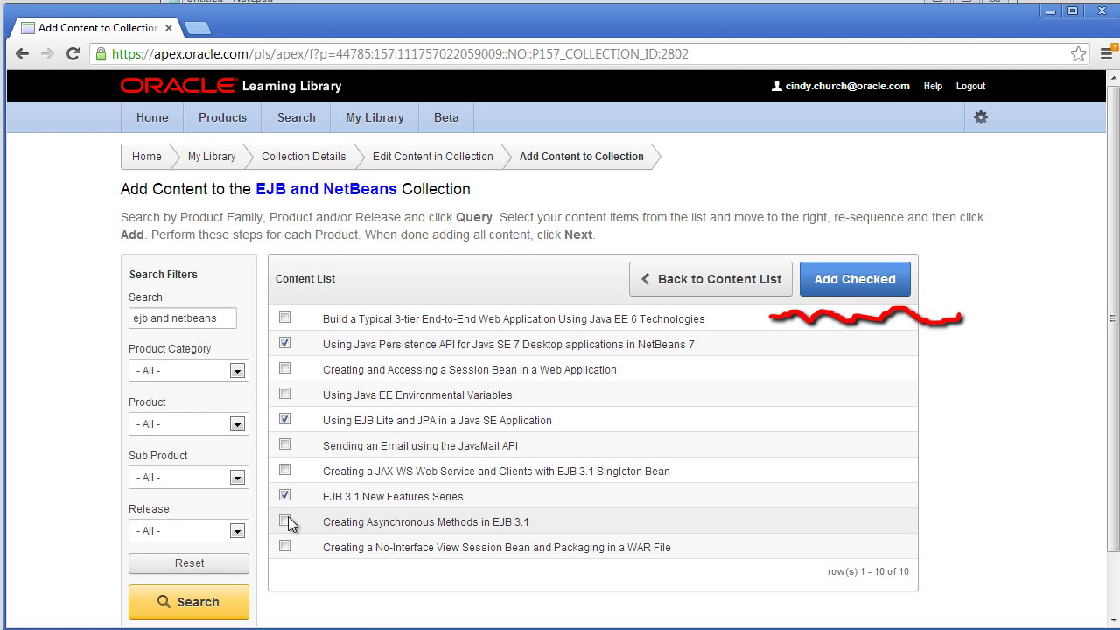
Step: Add the four checked EJB tutorials and return to the collection's details page
click(853, 280)
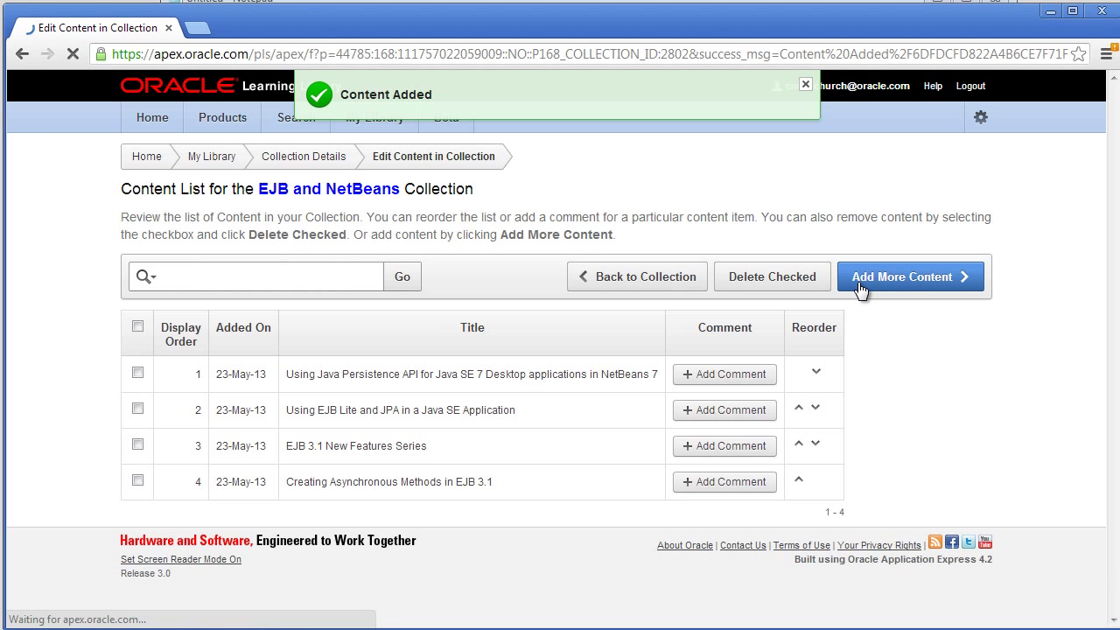
click(637, 276)
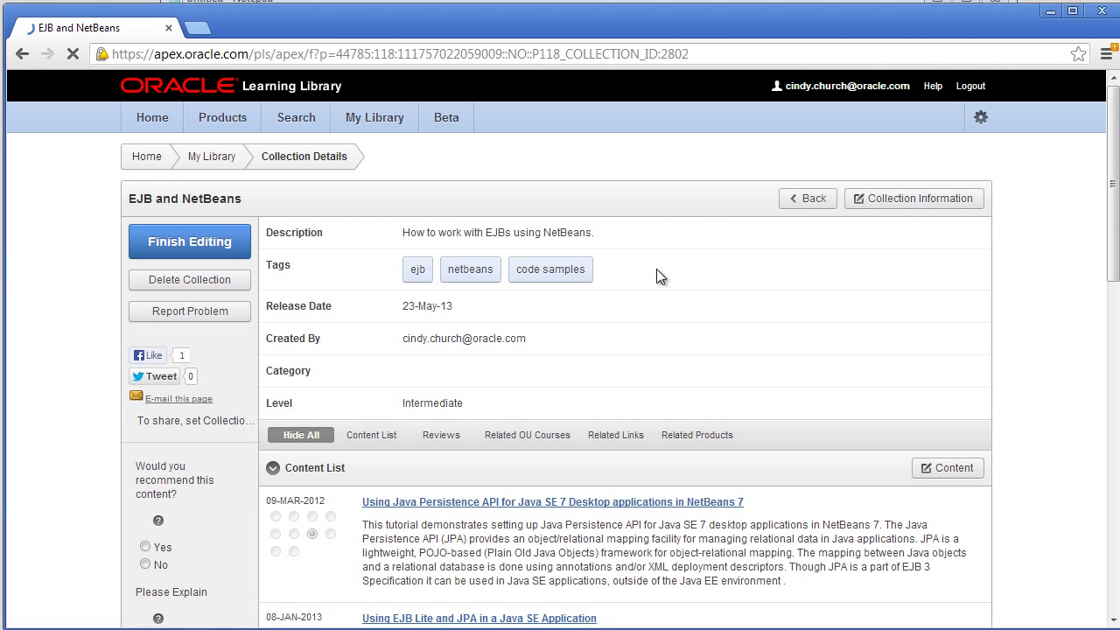
click(620, 434)
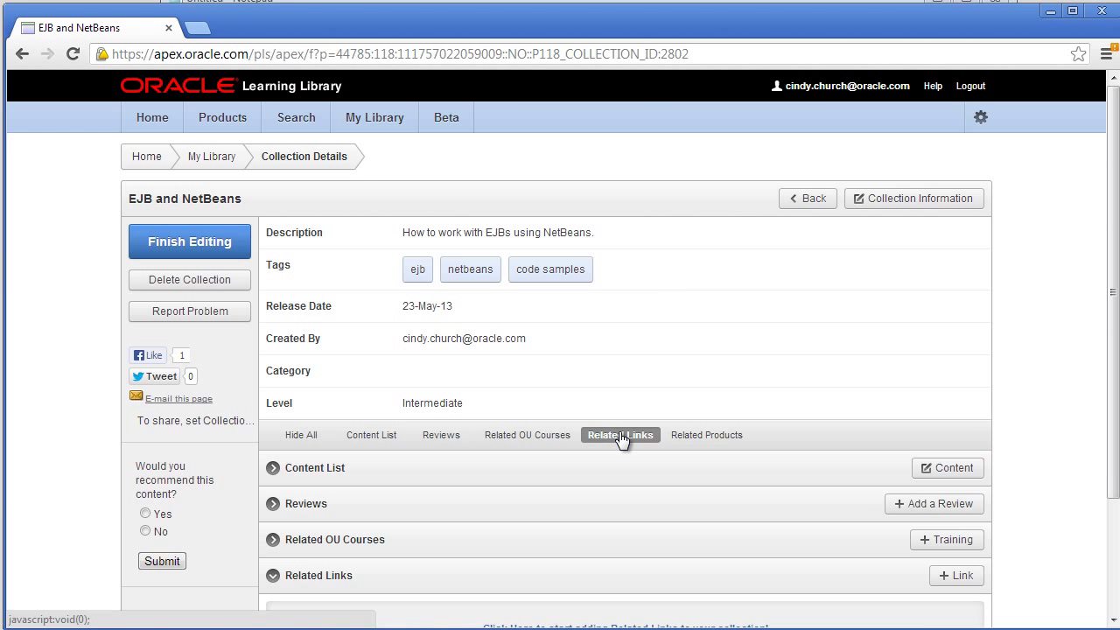
click(955, 573)
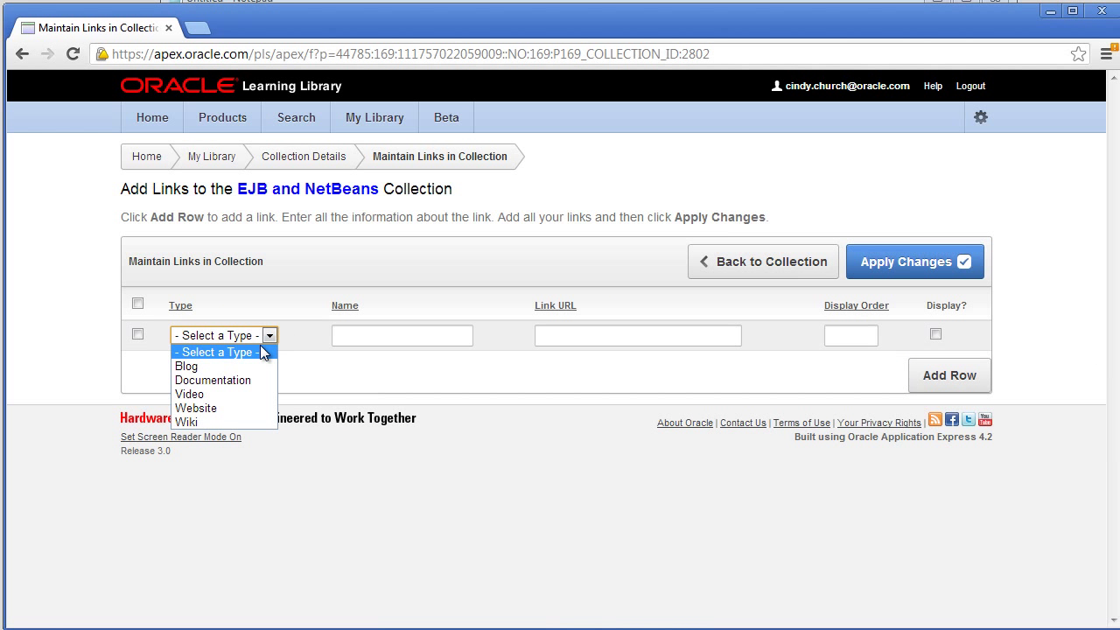
click(196, 408)
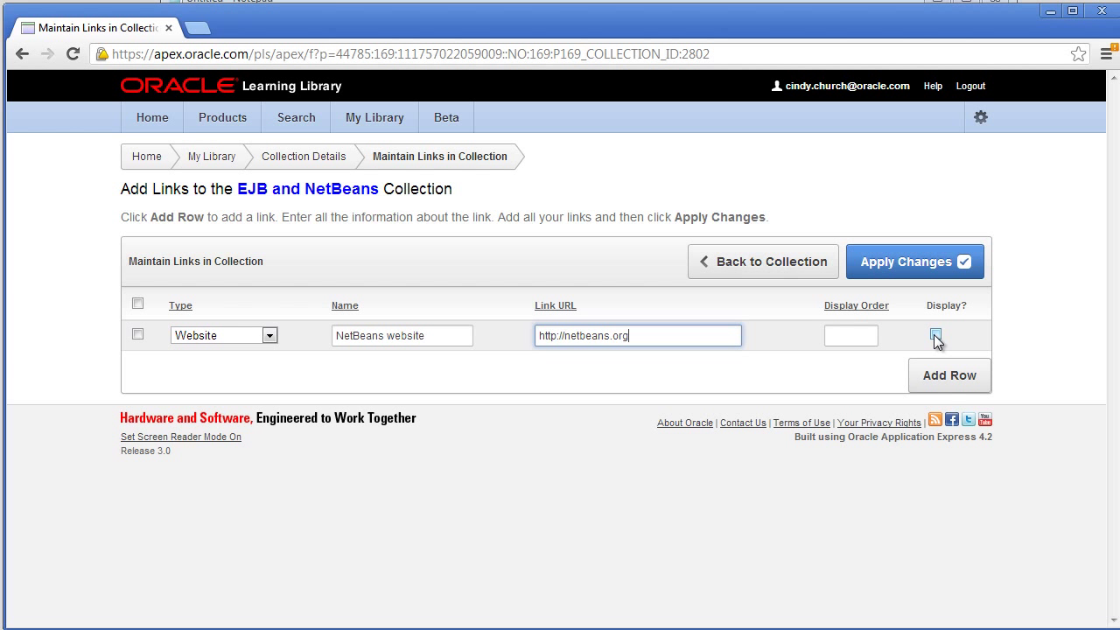
click(913, 261)
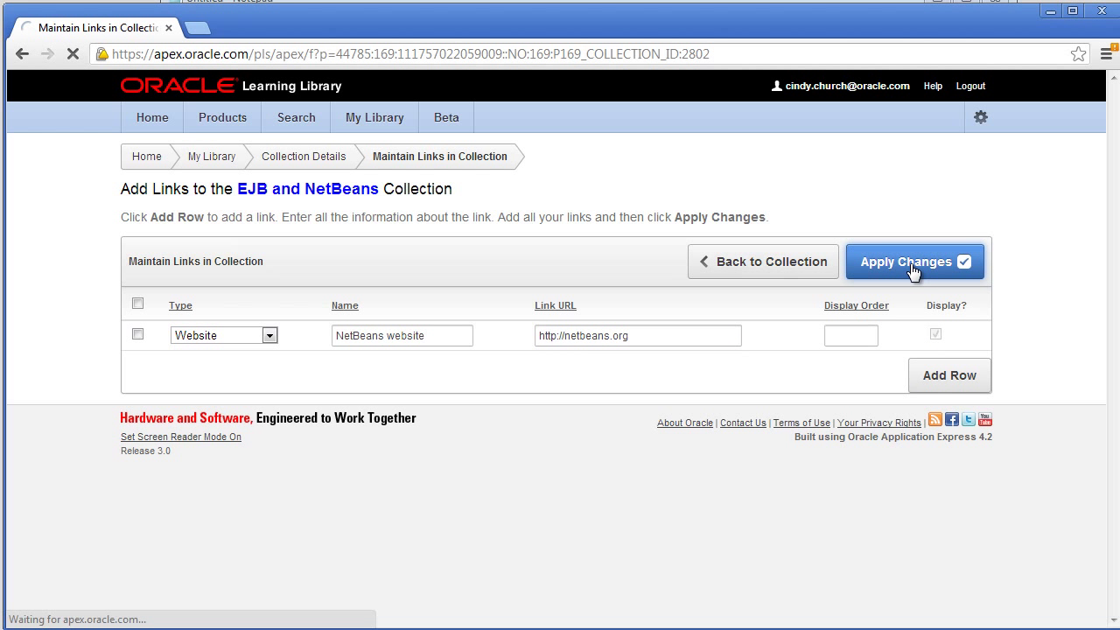
click(913, 261)
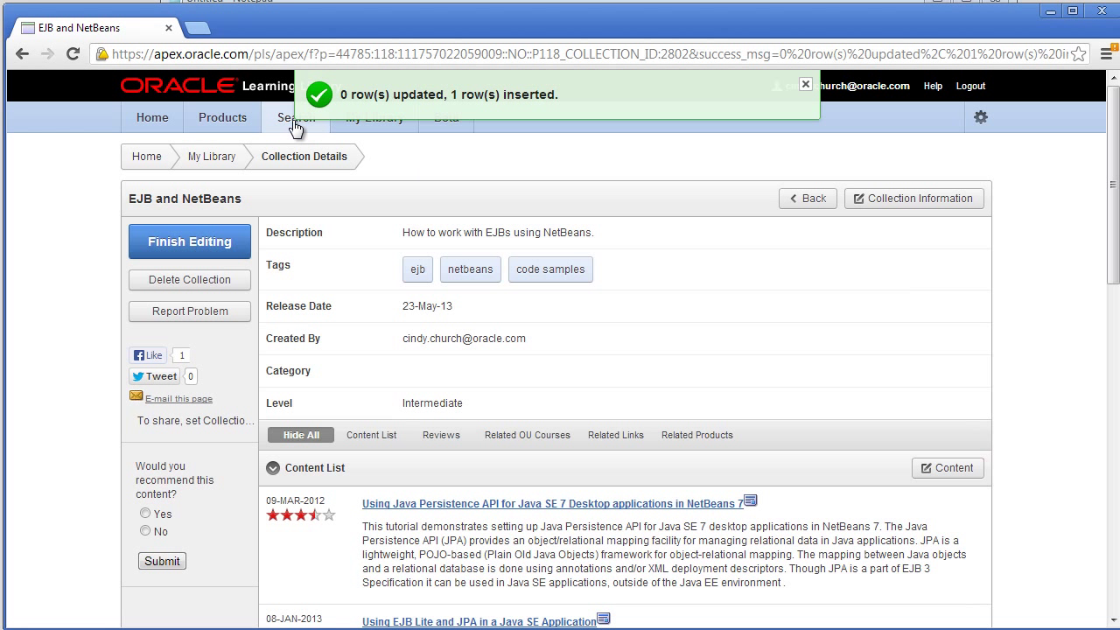
Step: Filter search to collections, subscribe to Getting Started with APEX, then search Java content for NetBeans 7
click(296, 117)
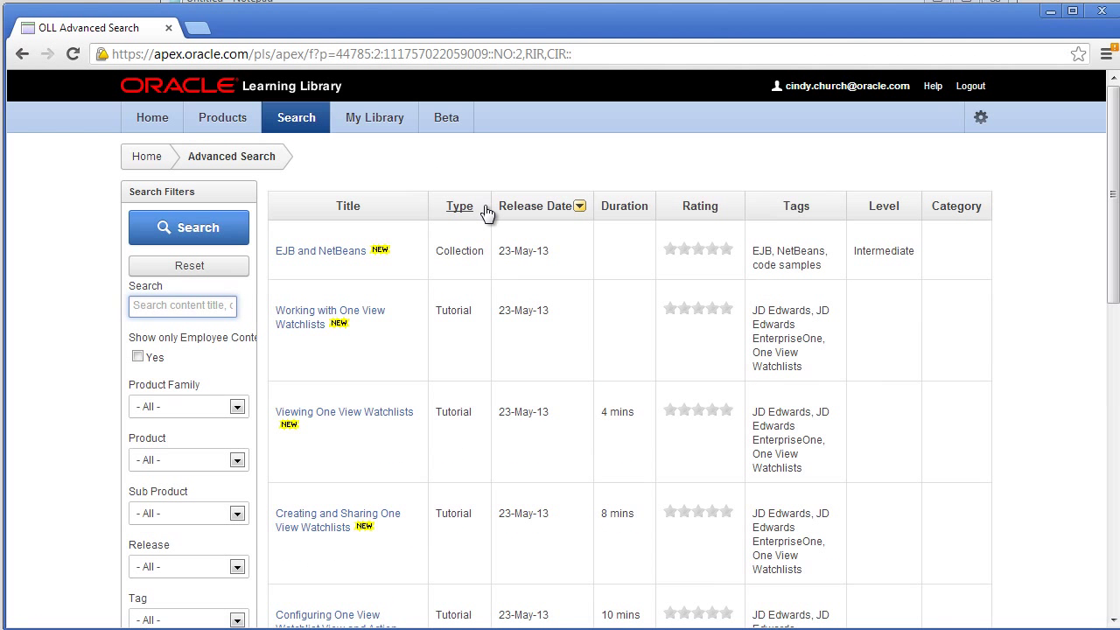
click(459, 207)
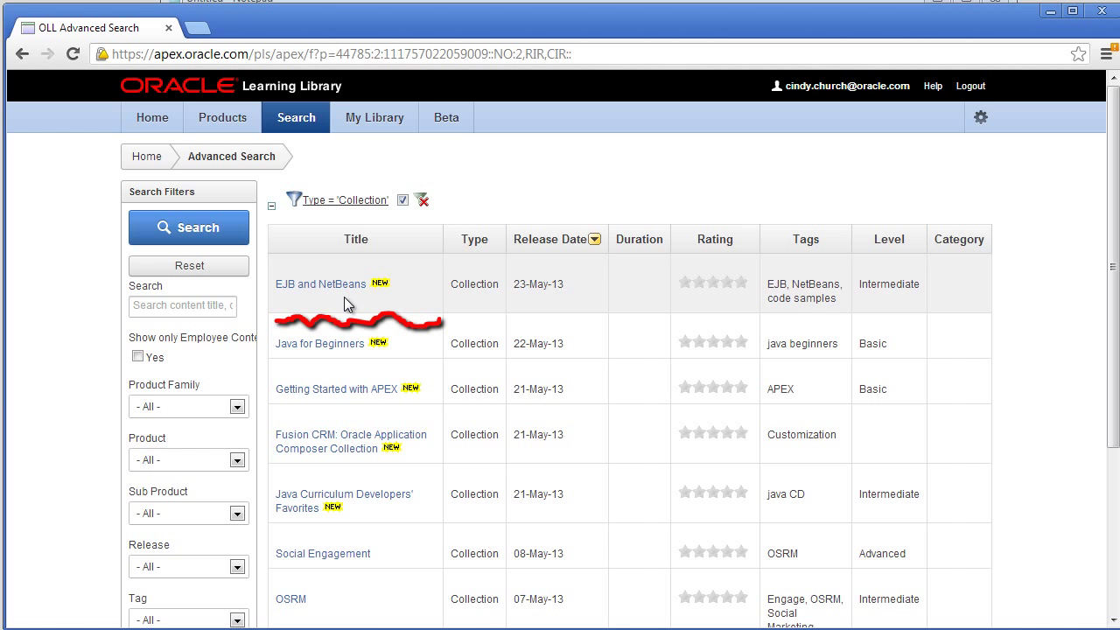
click(336, 388)
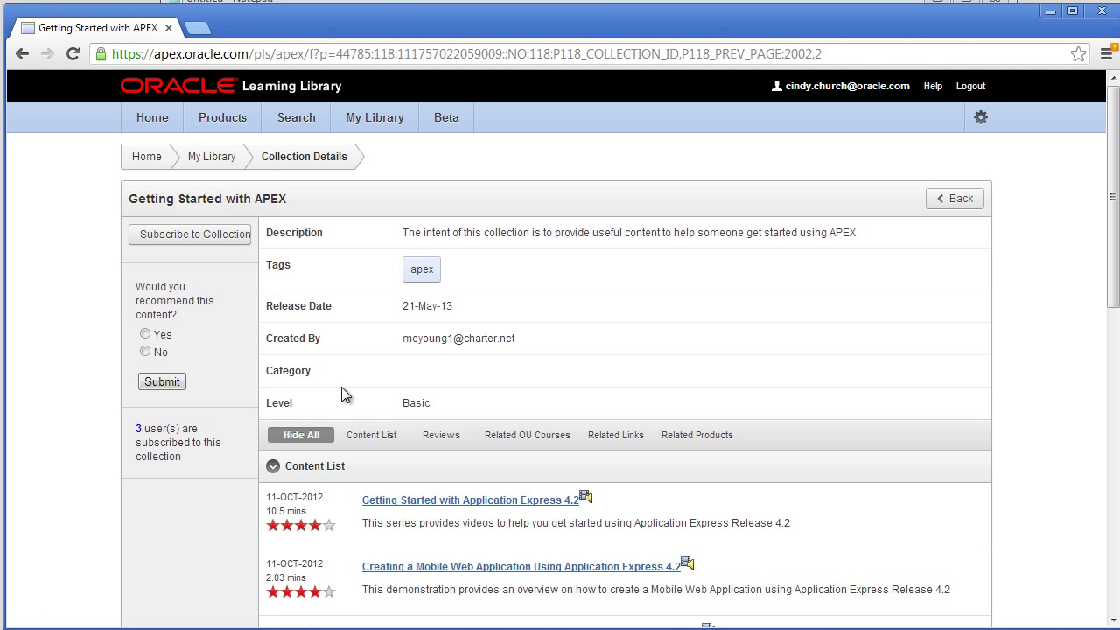
click(189, 234)
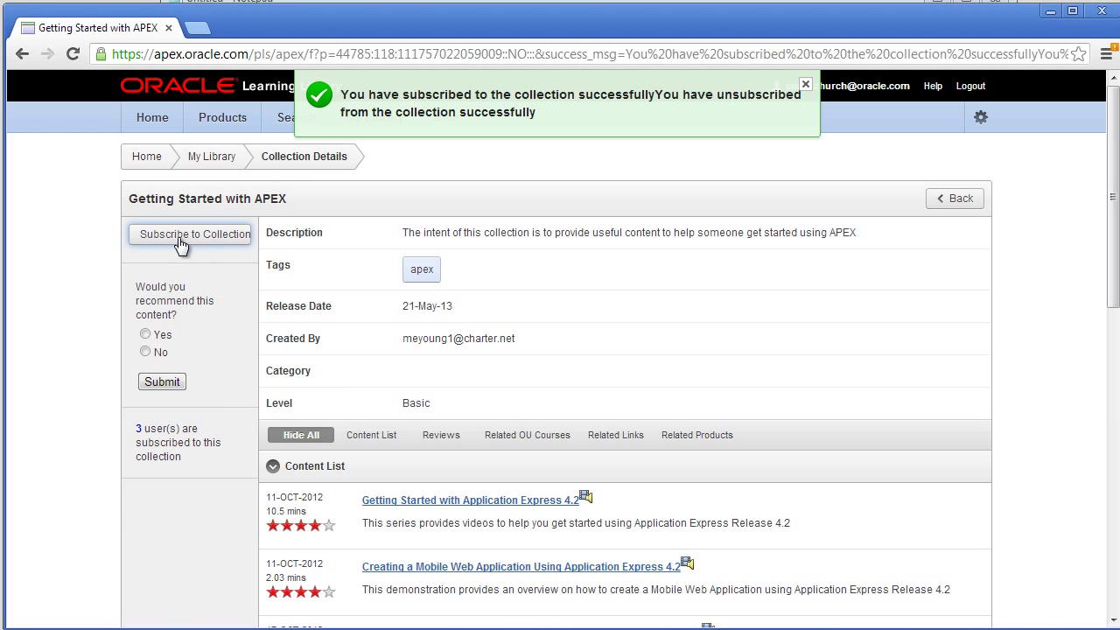
click(804, 84)
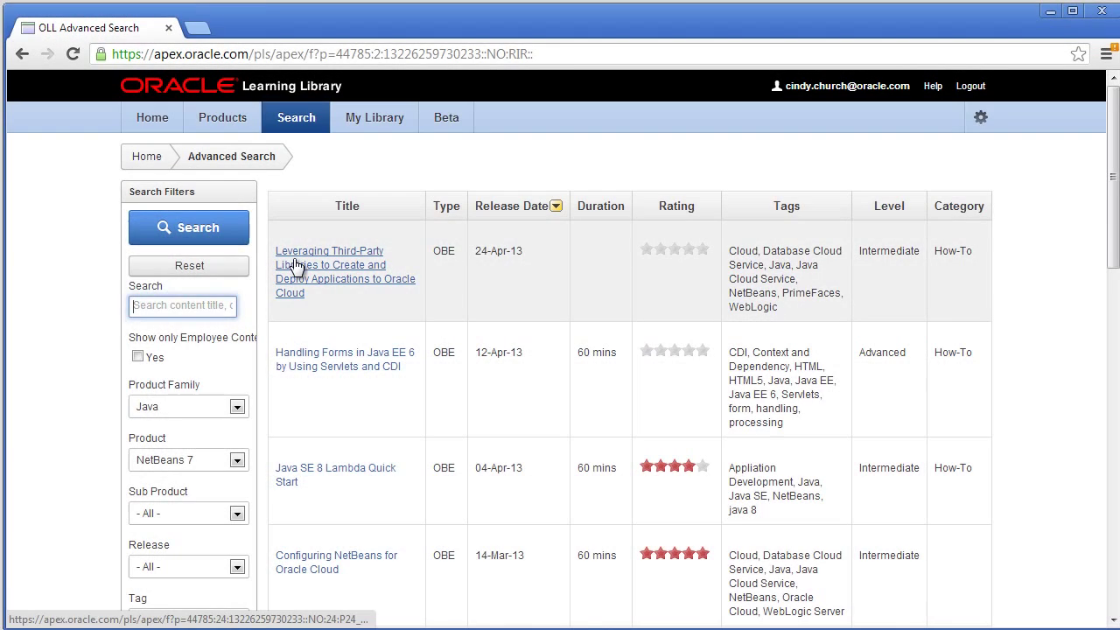
Step: Add the Leveraging Third-Party Libraries Oracle Cloud tutorial to the existing EJB and NetBeans collection
click(329, 264)
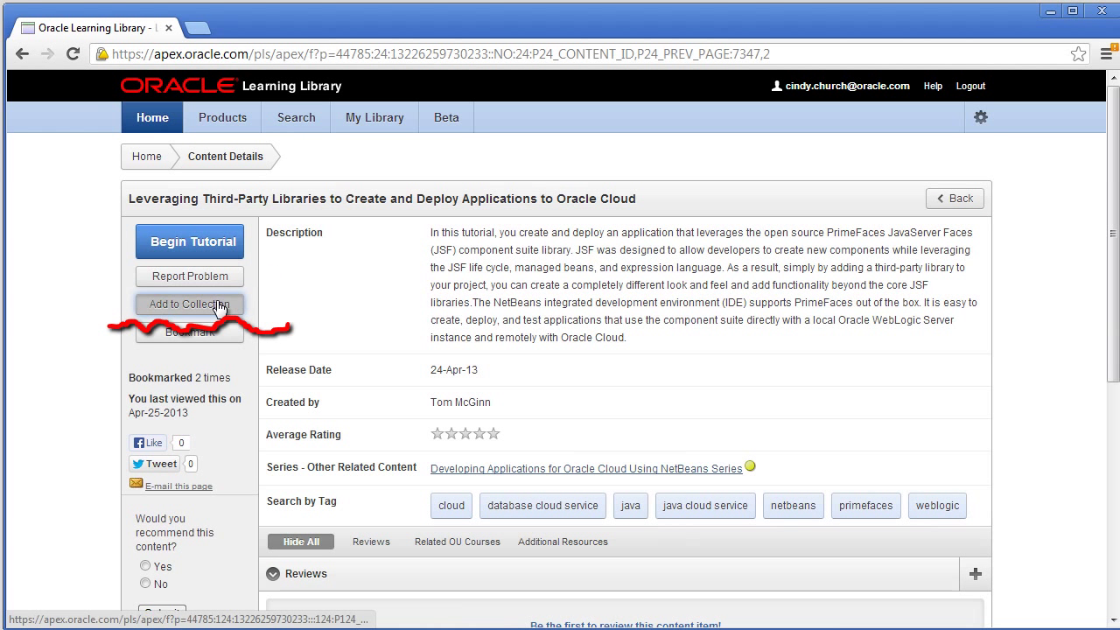
click(188, 305)
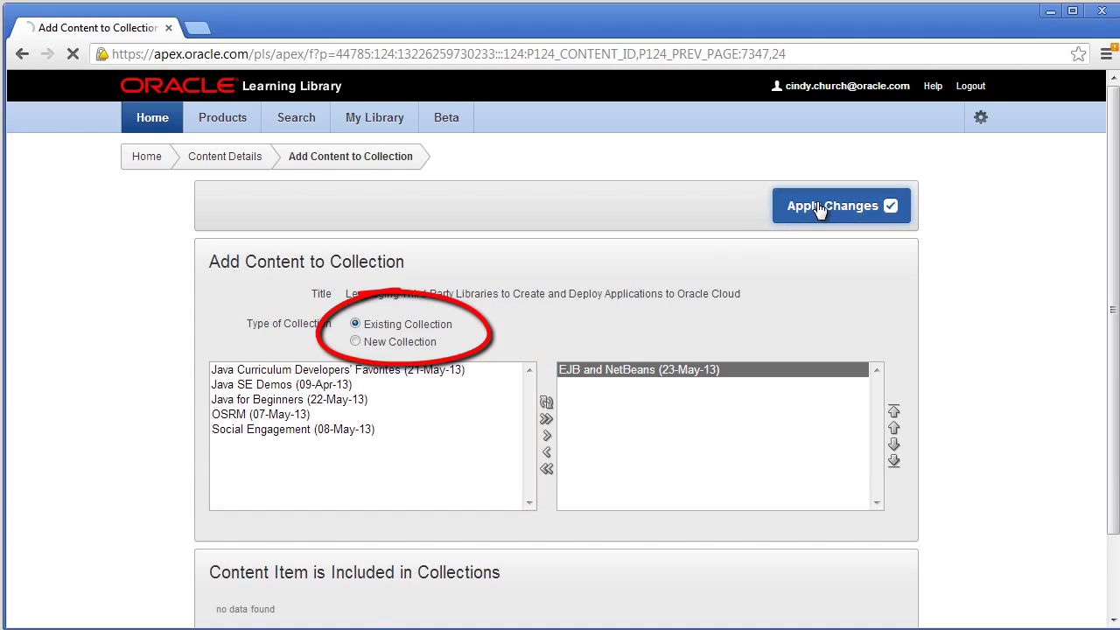
click(840, 205)
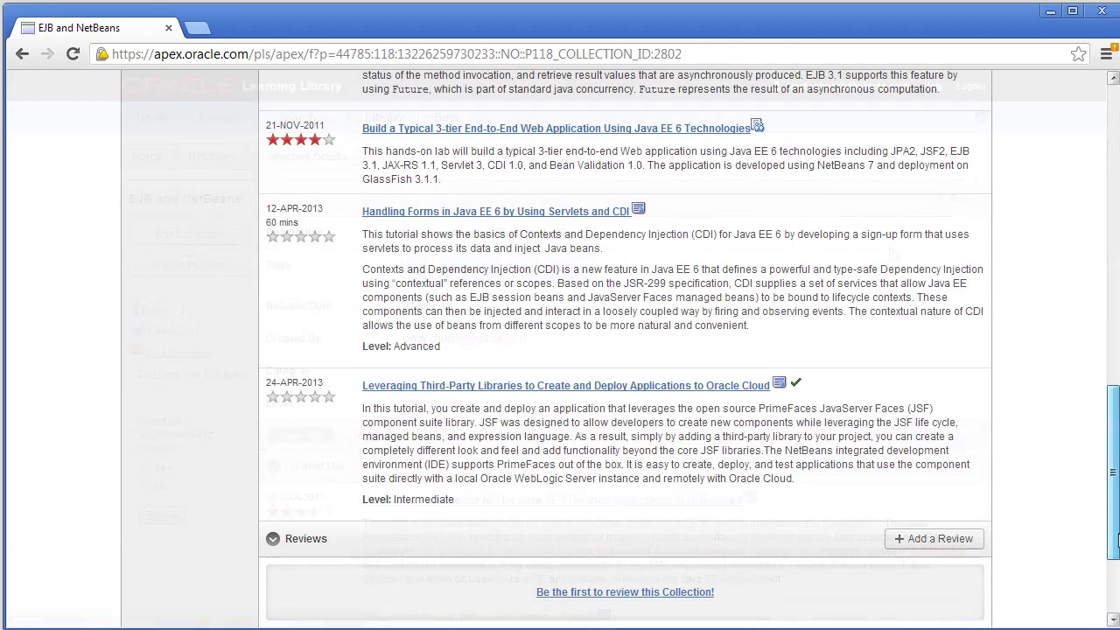